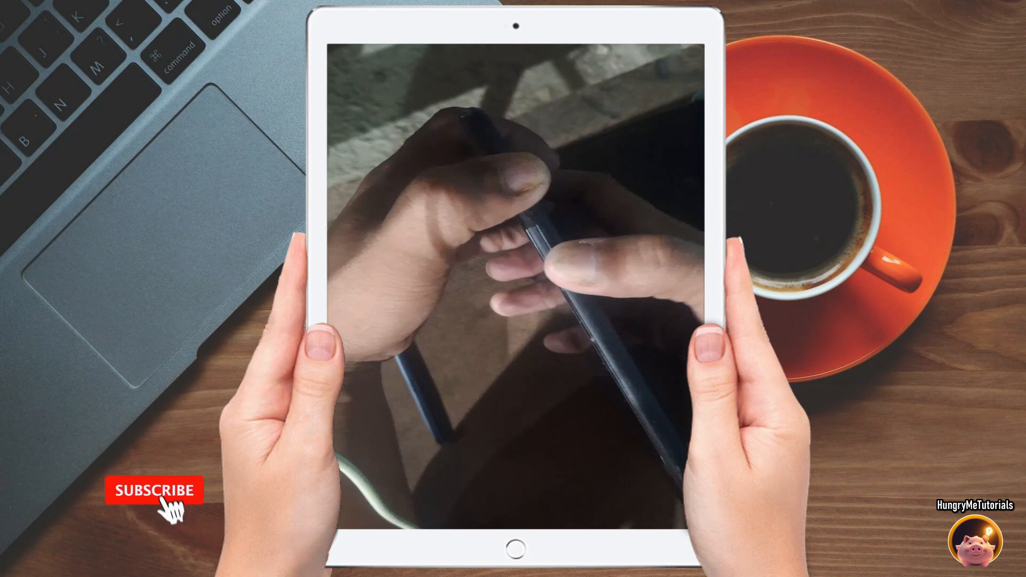
# - Wipe data/factory reset the tablet in recovery mode and reboot to the Samsung logo
pyautogui.click(154, 491)
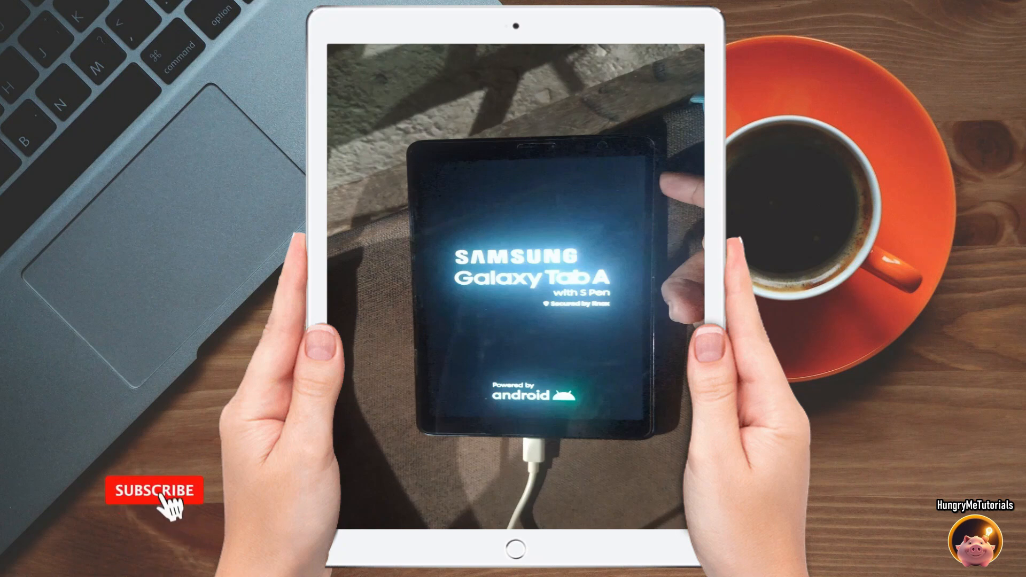
# - Switch the Welcome screen language from Filipino to English (United States) and confirm
pyautogui.click(155, 490)
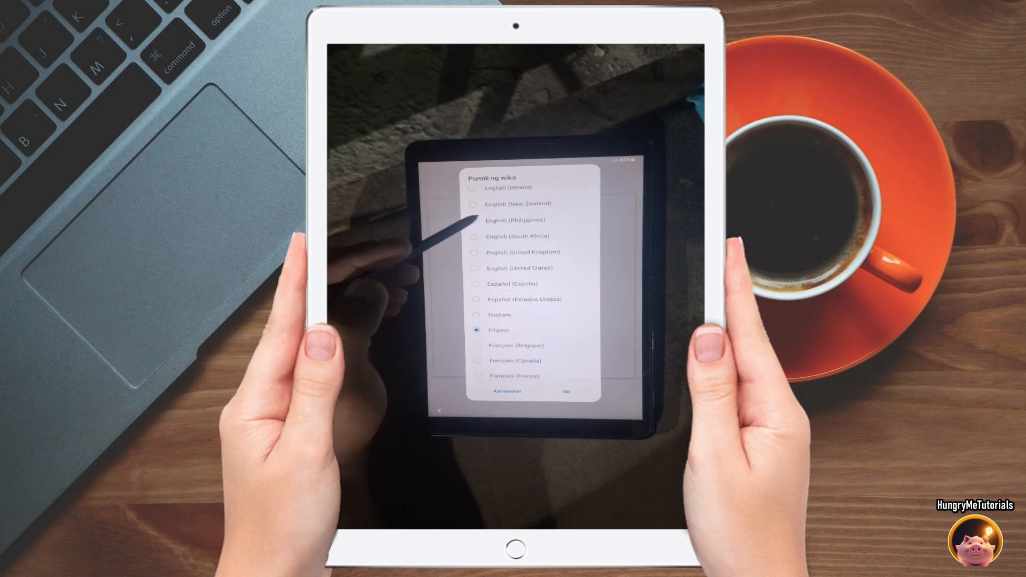
pyautogui.click(476, 267)
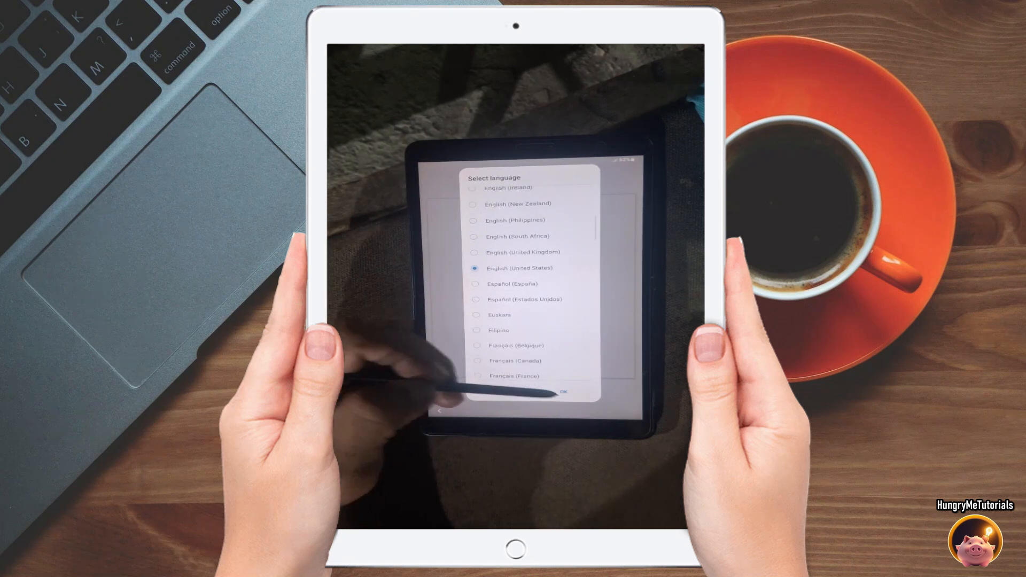
pyautogui.click(566, 391)
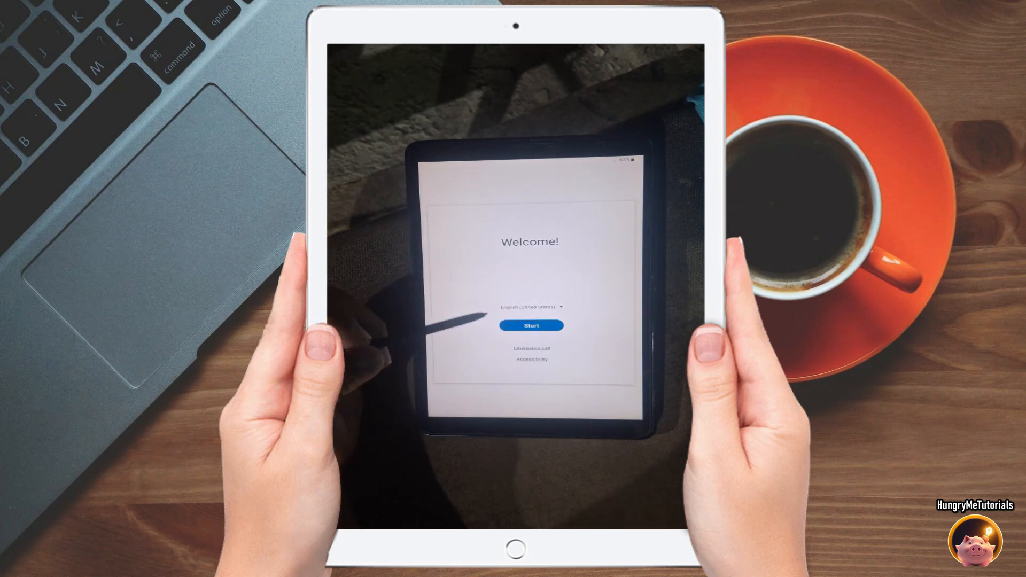
# - Start setup and agree to all legal items with 'I have read and agree to all'
pyautogui.click(531, 326)
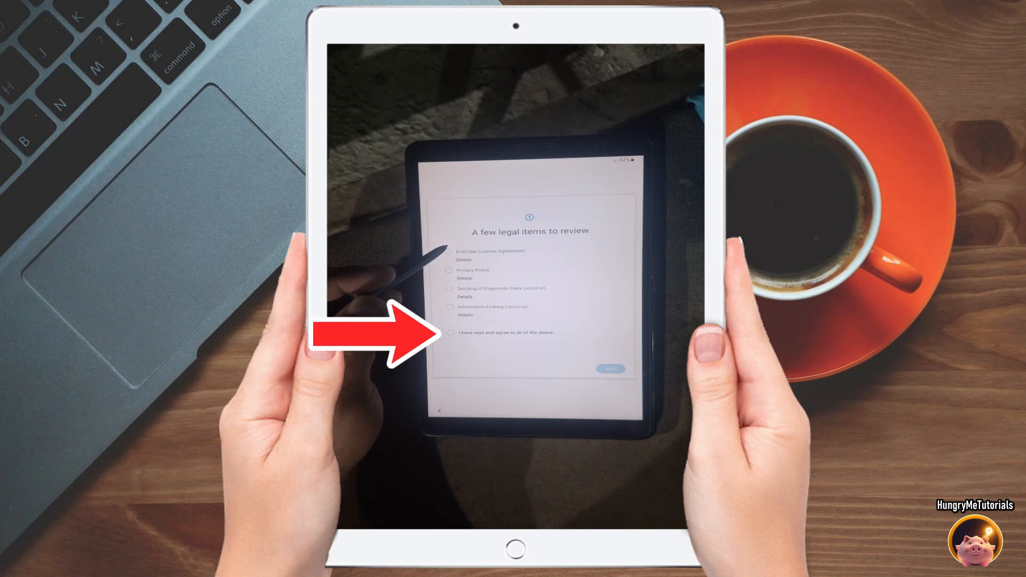
pyautogui.click(449, 332)
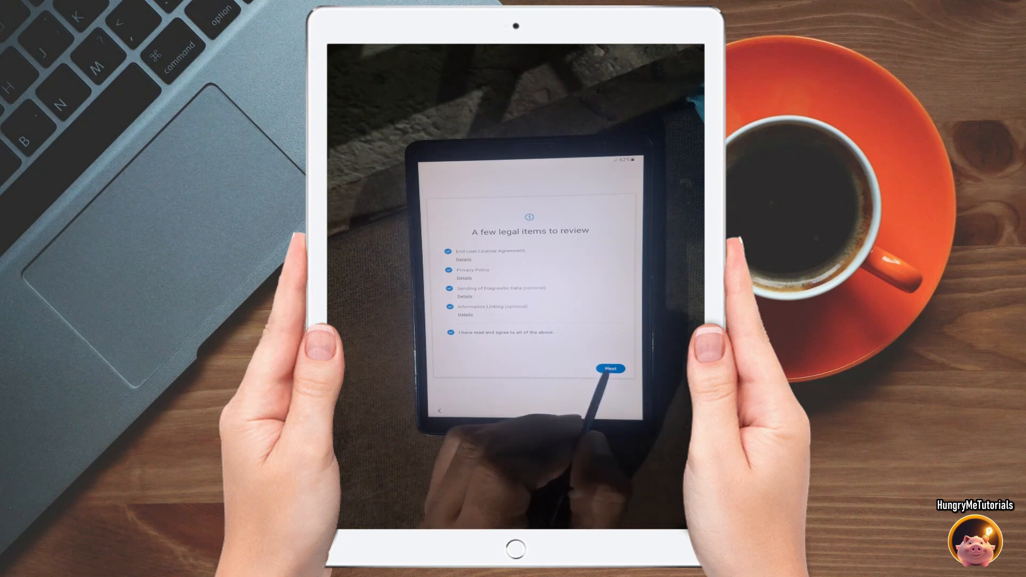
pyautogui.click(610, 368)
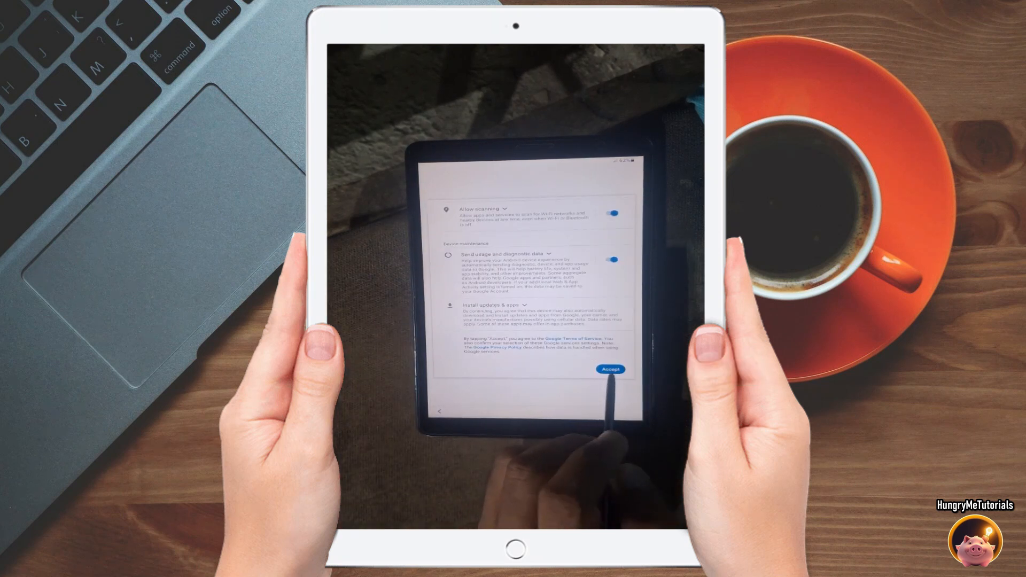
# - Accept Google services and skip setting up tablet protection
pyautogui.click(609, 370)
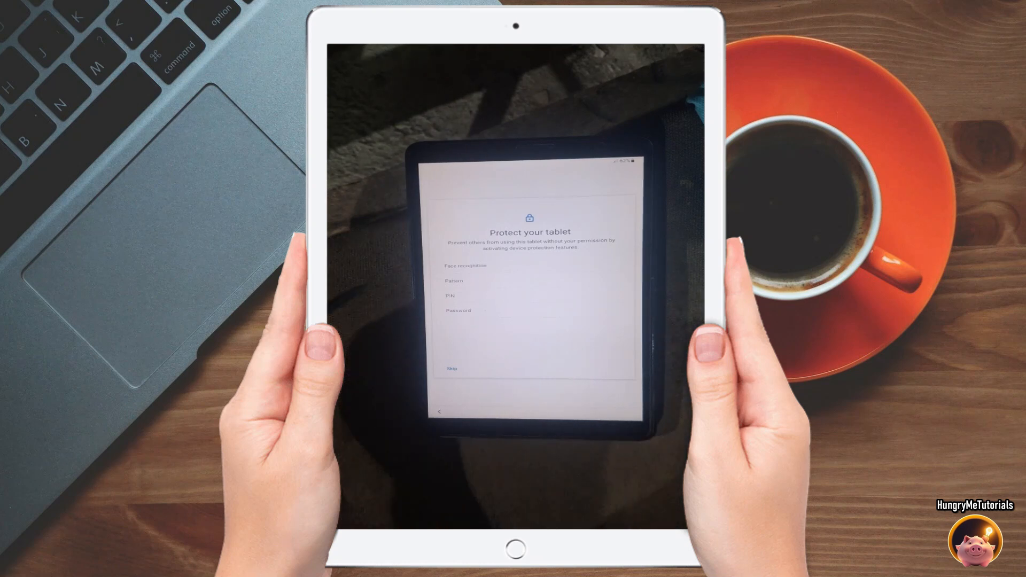
pyautogui.click(451, 368)
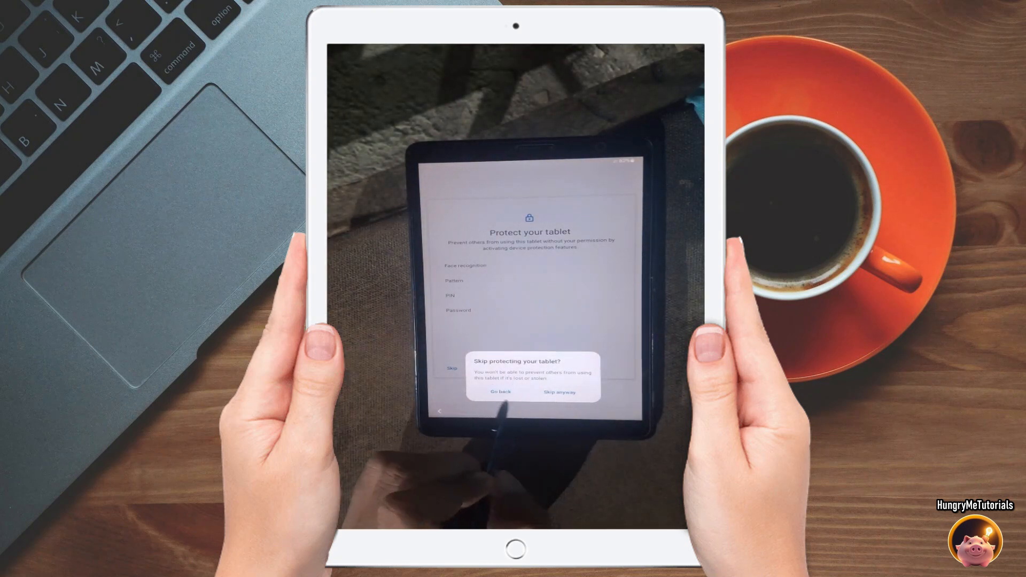
pyautogui.click(564, 391)
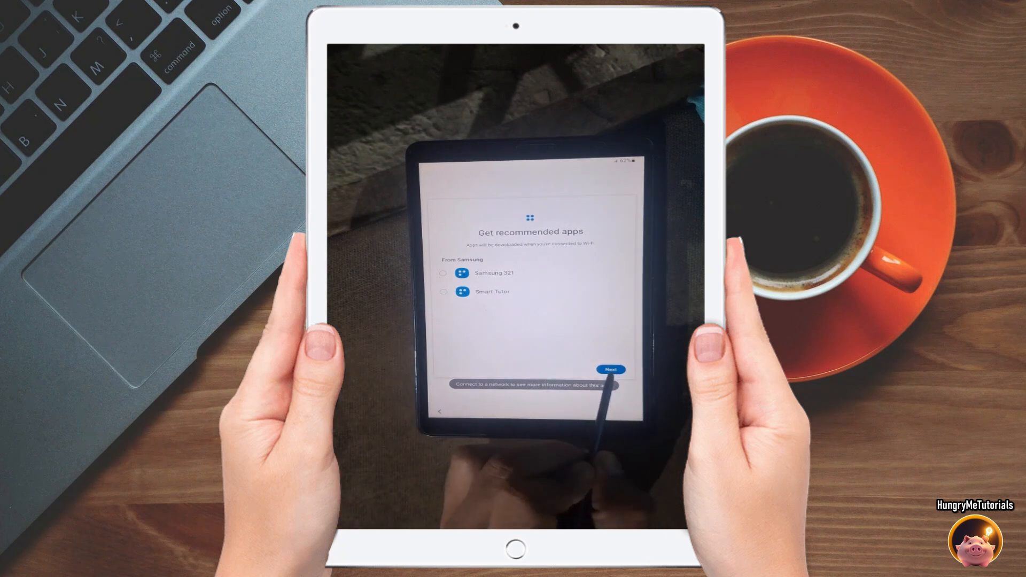
# - Continue past recommended apps and skip signing in to a Samsung account
pyautogui.click(609, 370)
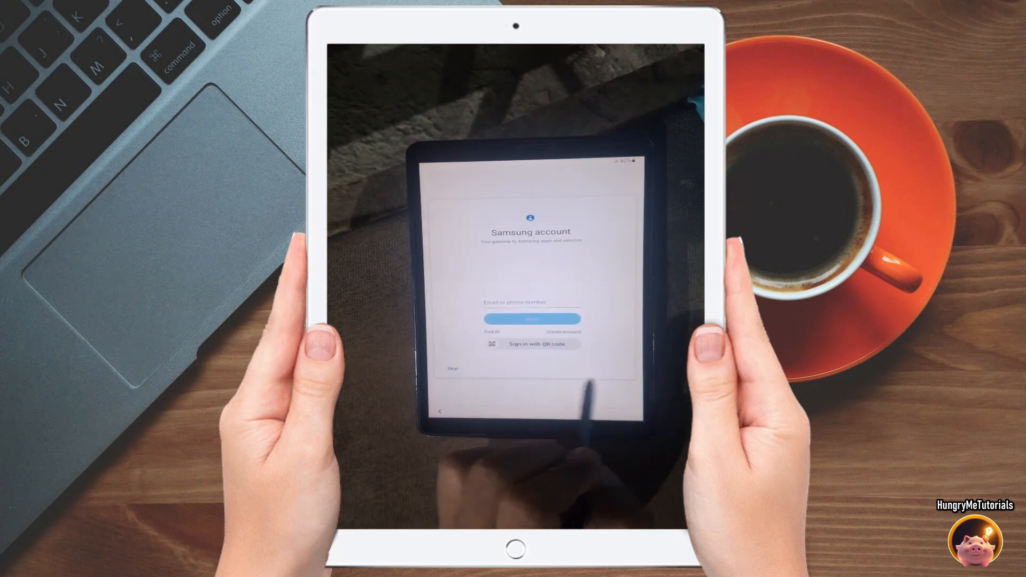
pyautogui.click(452, 368)
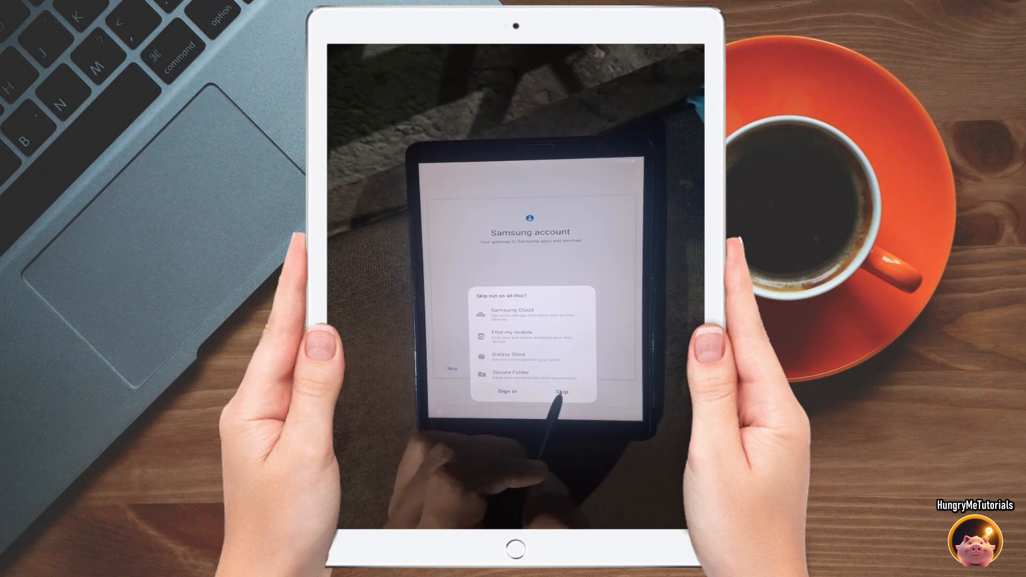
pyautogui.click(562, 391)
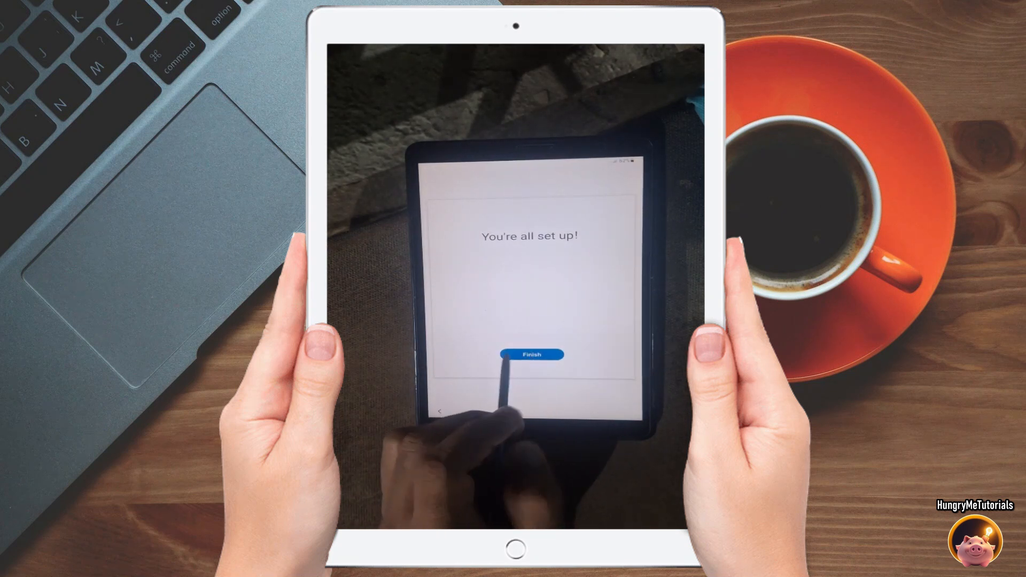
# - Finish the setup wizard and let the Android home screen load
pyautogui.click(532, 355)
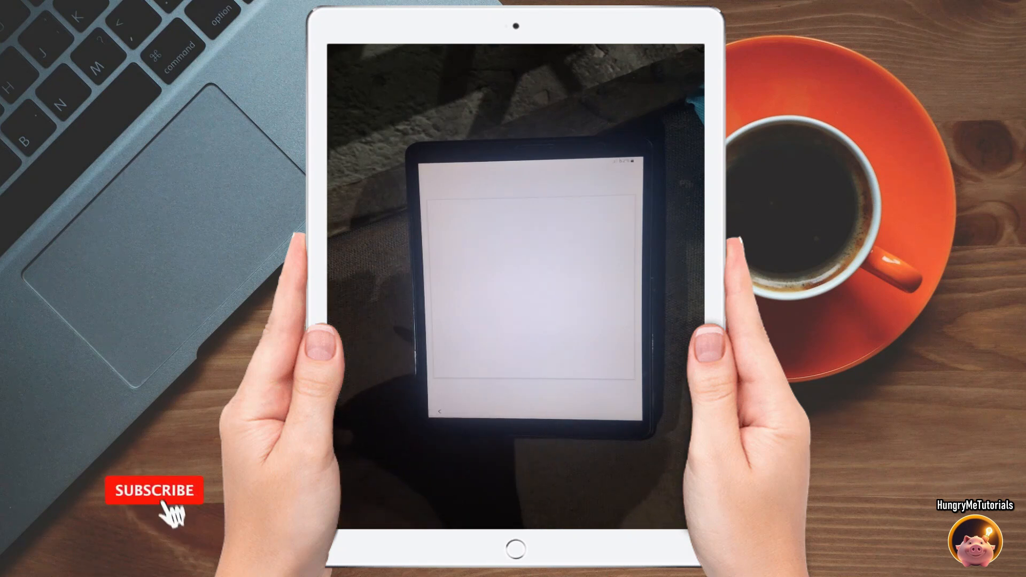
pyautogui.click(154, 491)
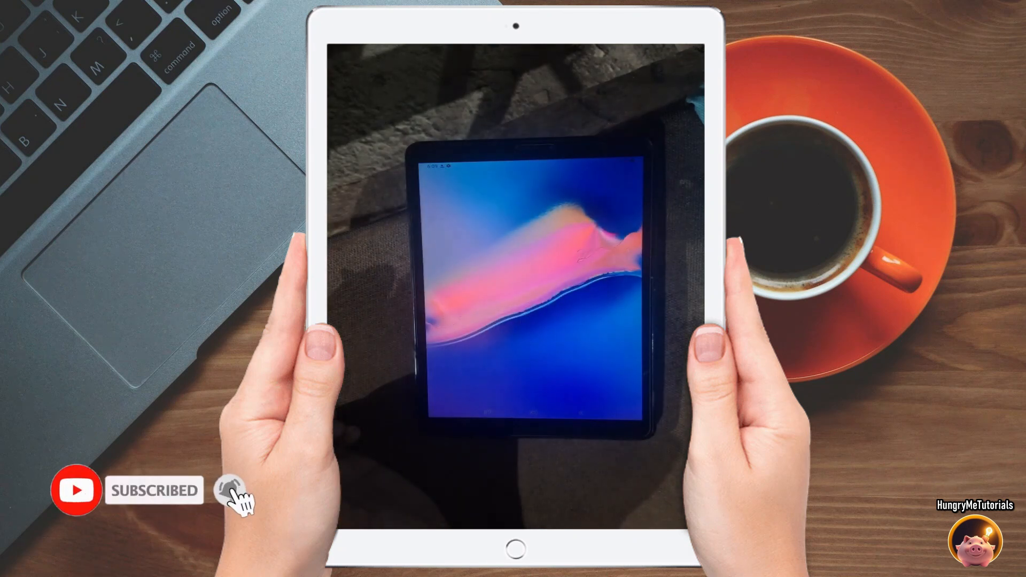
pyautogui.click(230, 490)
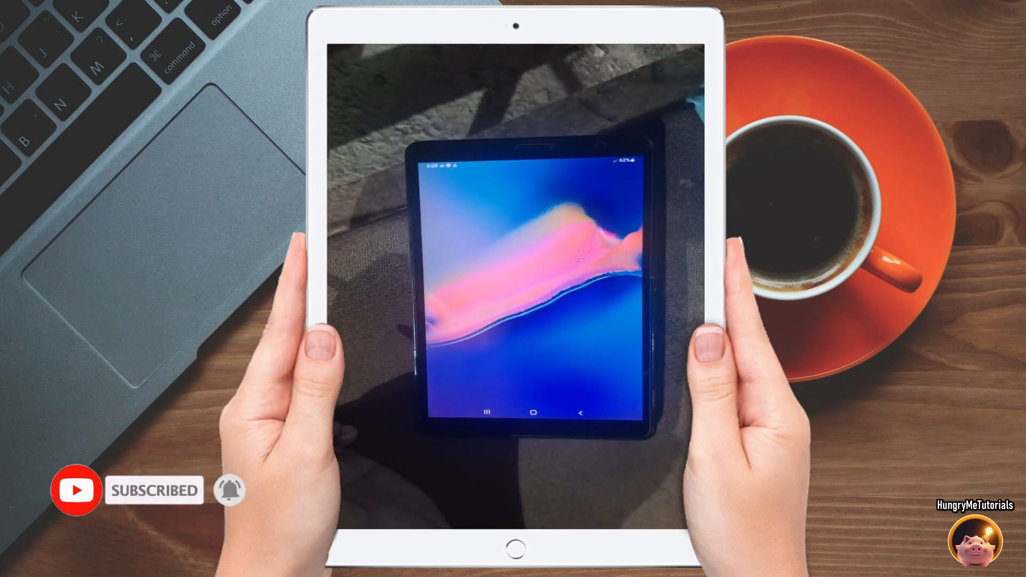